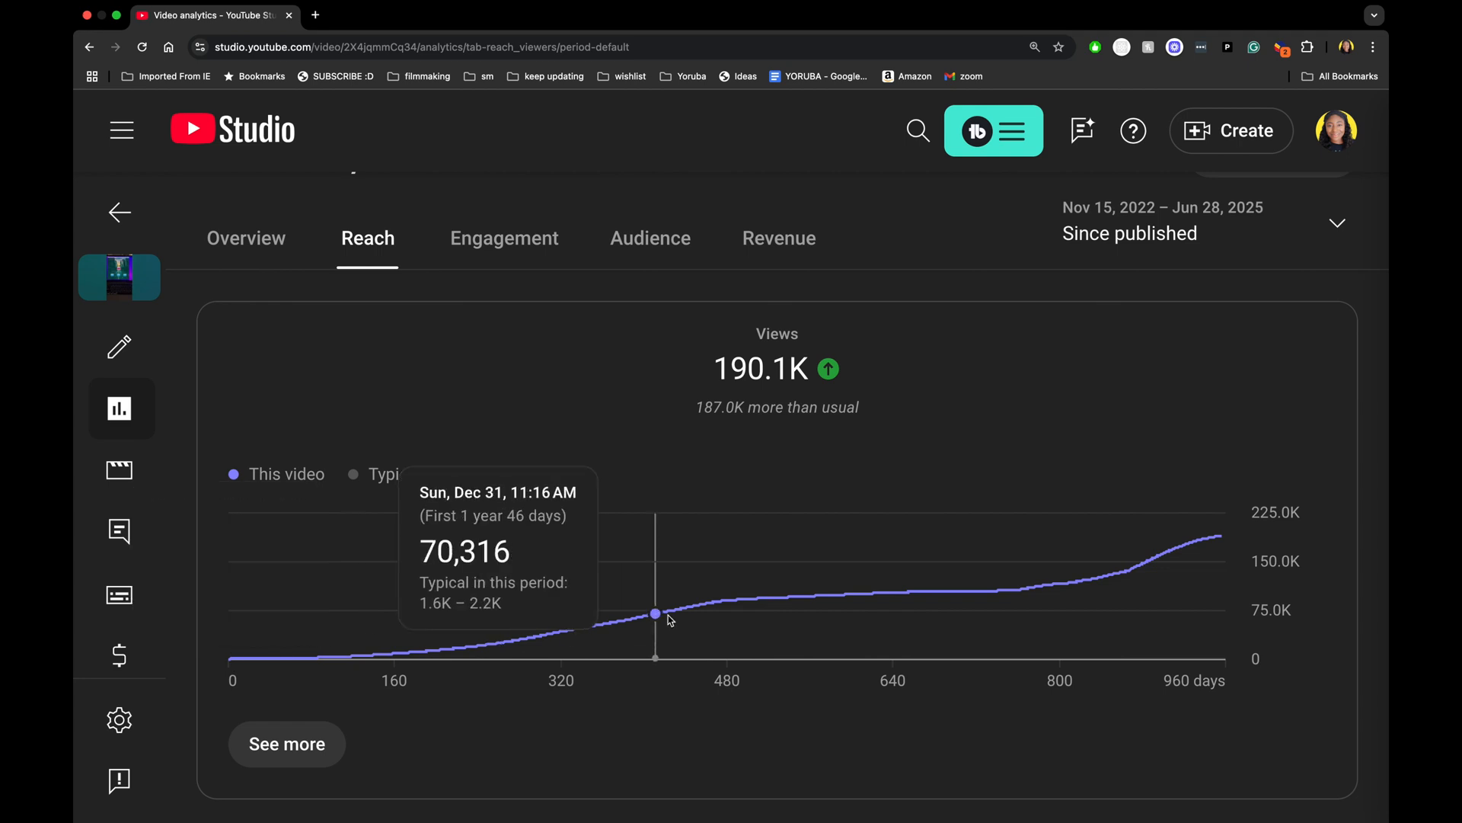
# Show the short's Revenue analytics: $5.46 estimated lifetime revenue, all from Shorts Feed ads
pyautogui.click(778, 238)
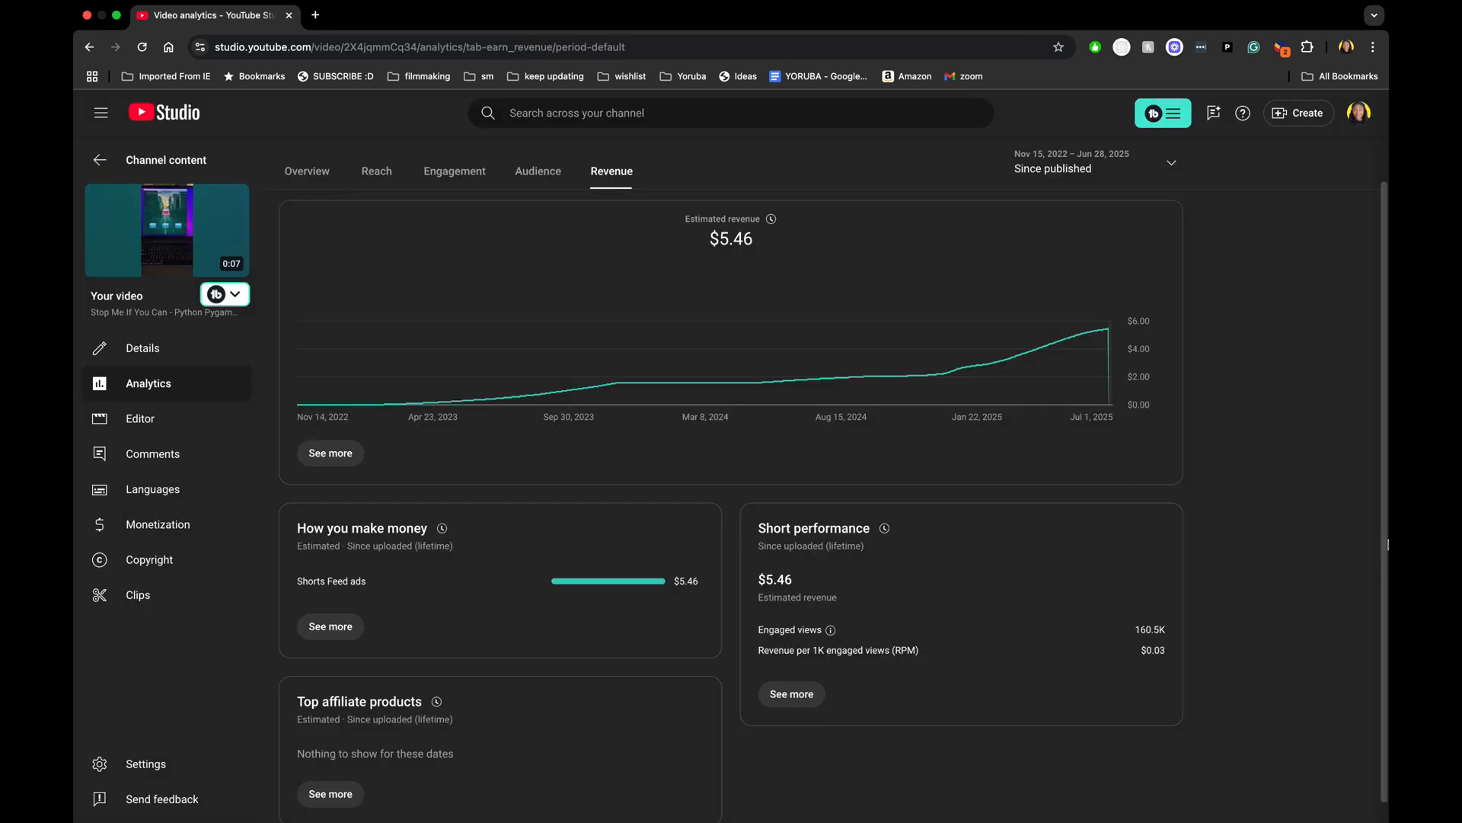